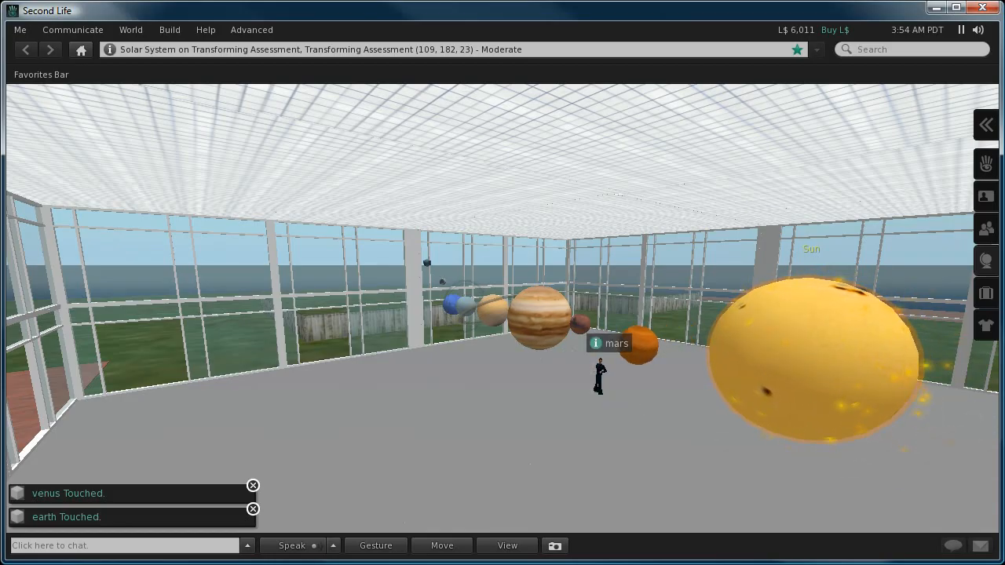
# - Touch Mars so its script moves it beside the Sun, confirmed in chat
pyautogui.click(647, 352)
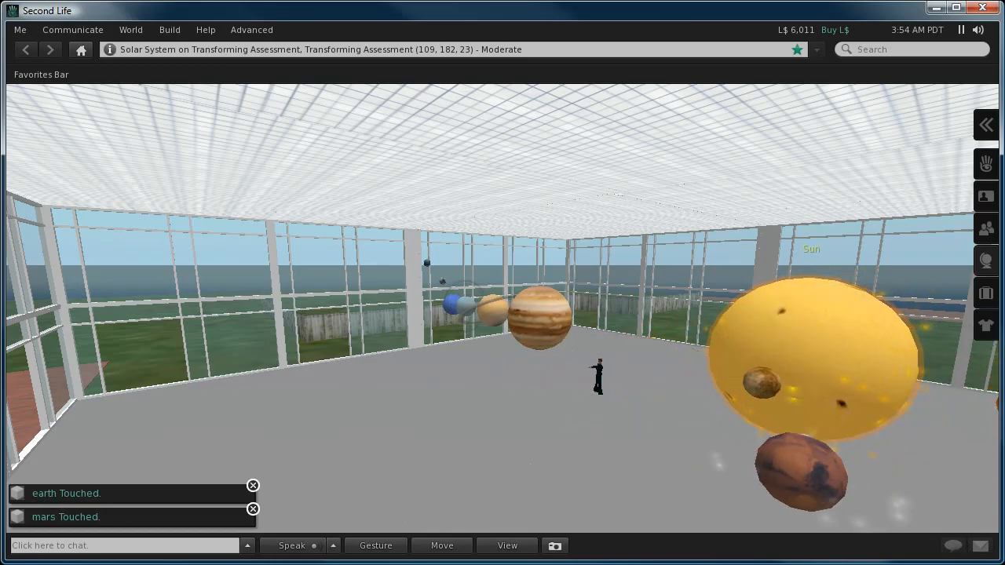